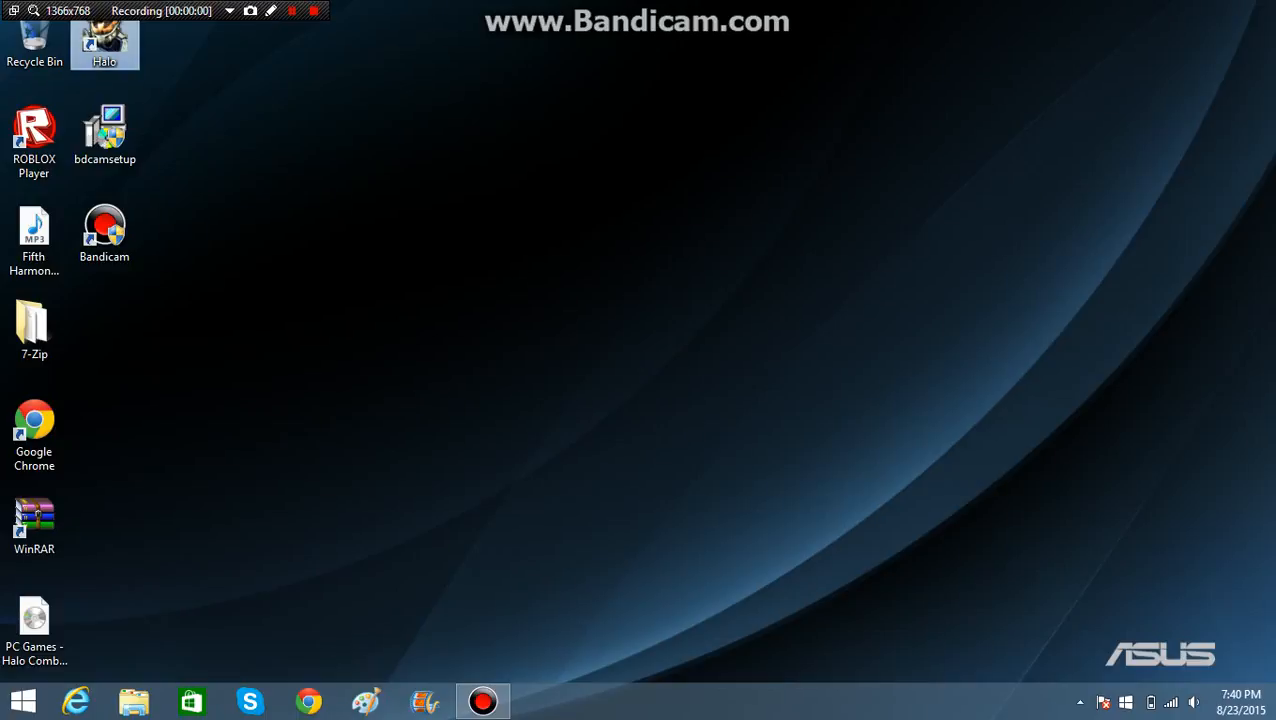
# Open the Run dialog and enter 'notepa' as the program name
pyautogui.click(34, 238)
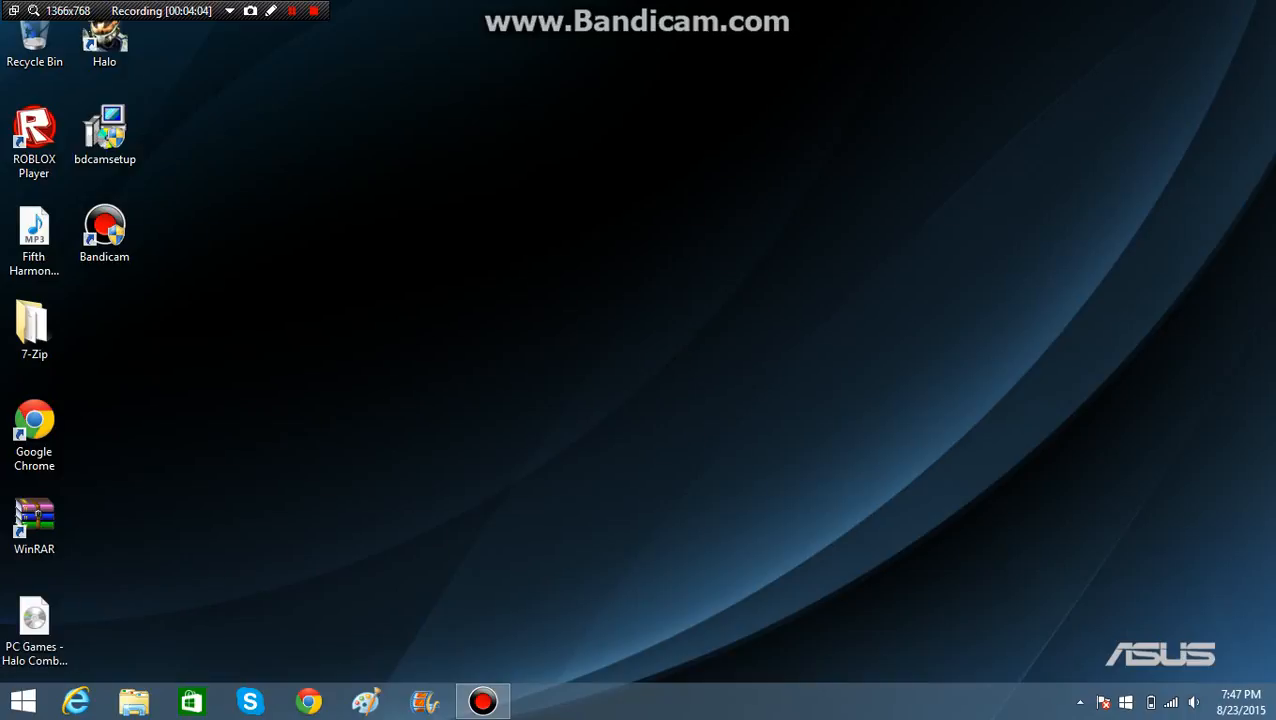
pyautogui.press('Win+r')
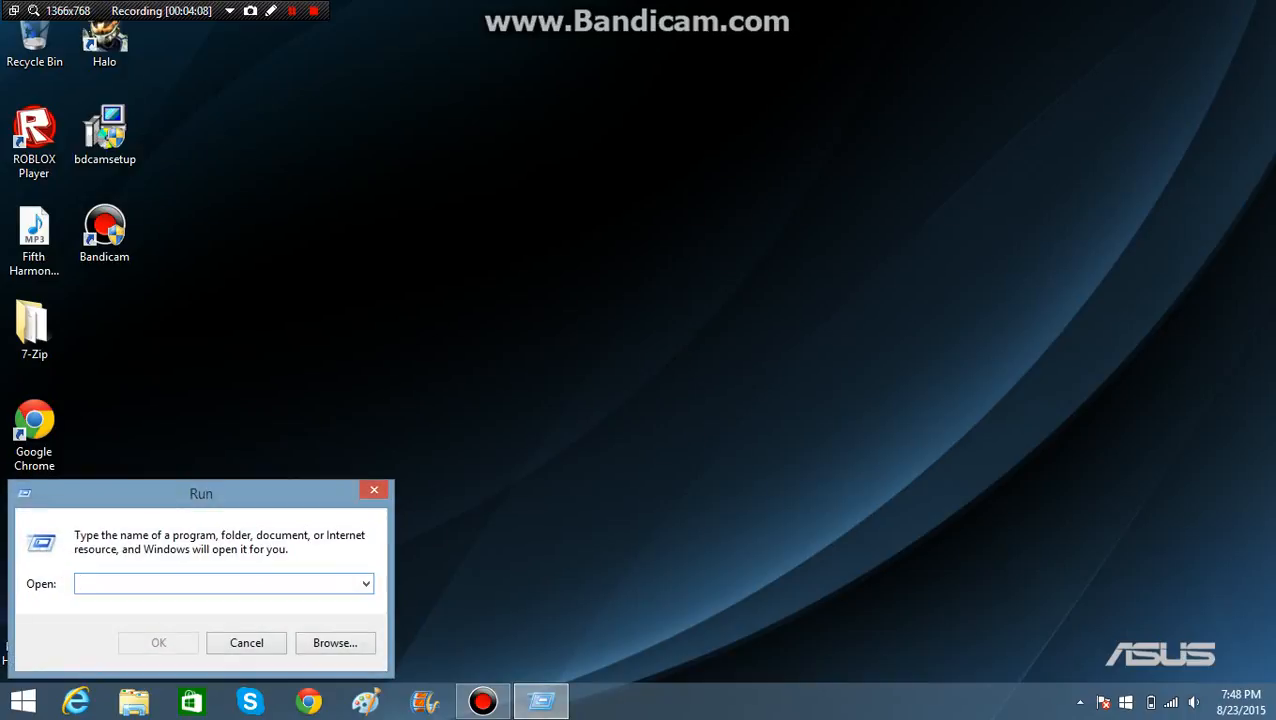
pyautogui.write('notepa')
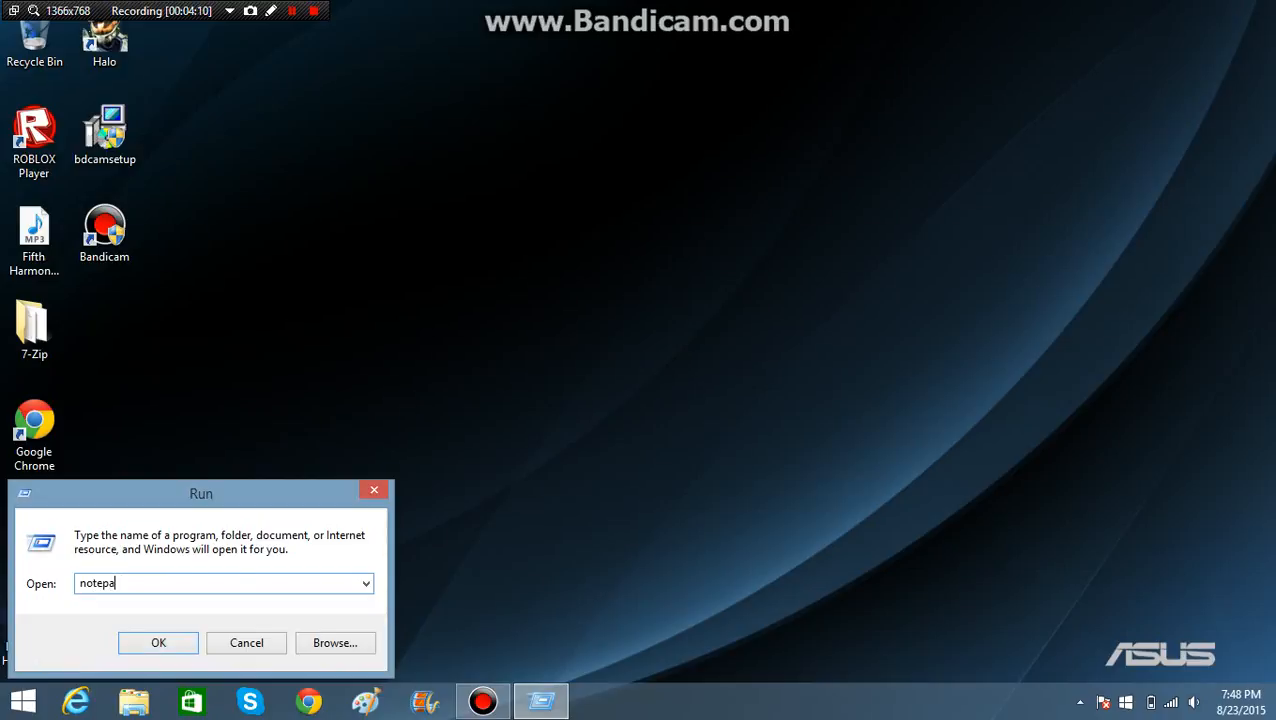
# Launch Notepad and type 'We are done and im suck at driving XD'
pyautogui.click(158, 642)
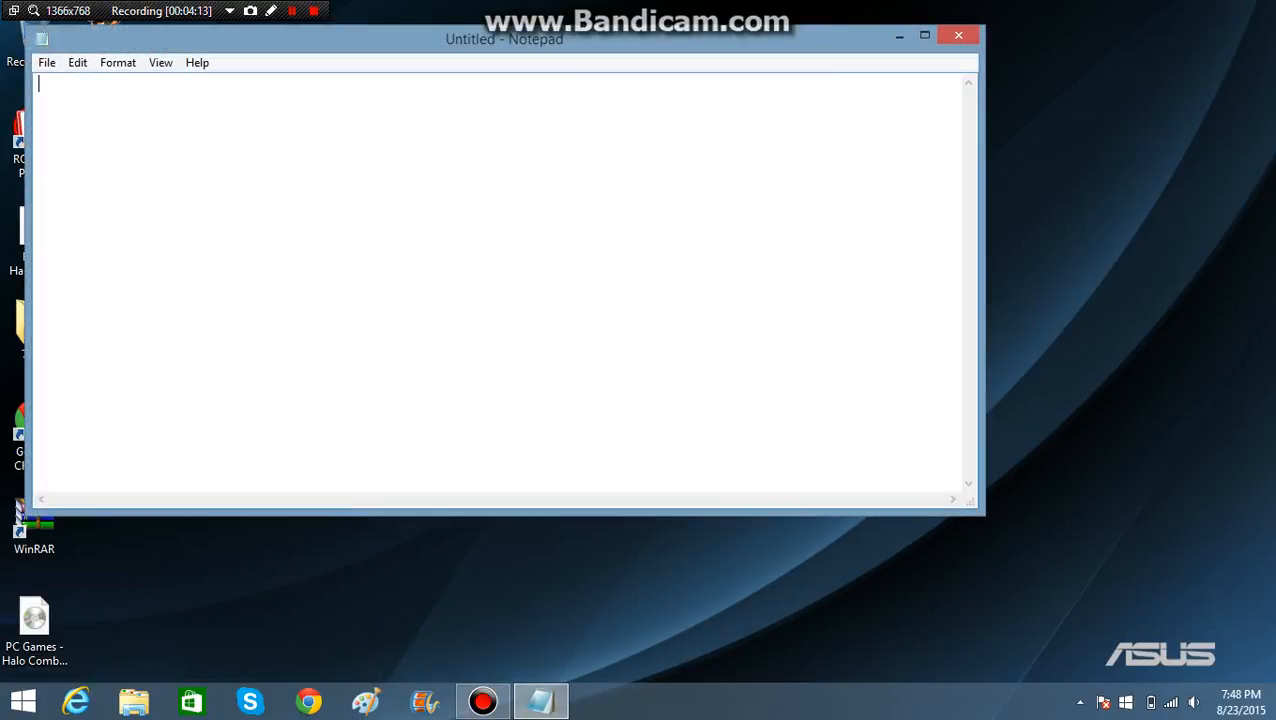
pyautogui.write('We are done')
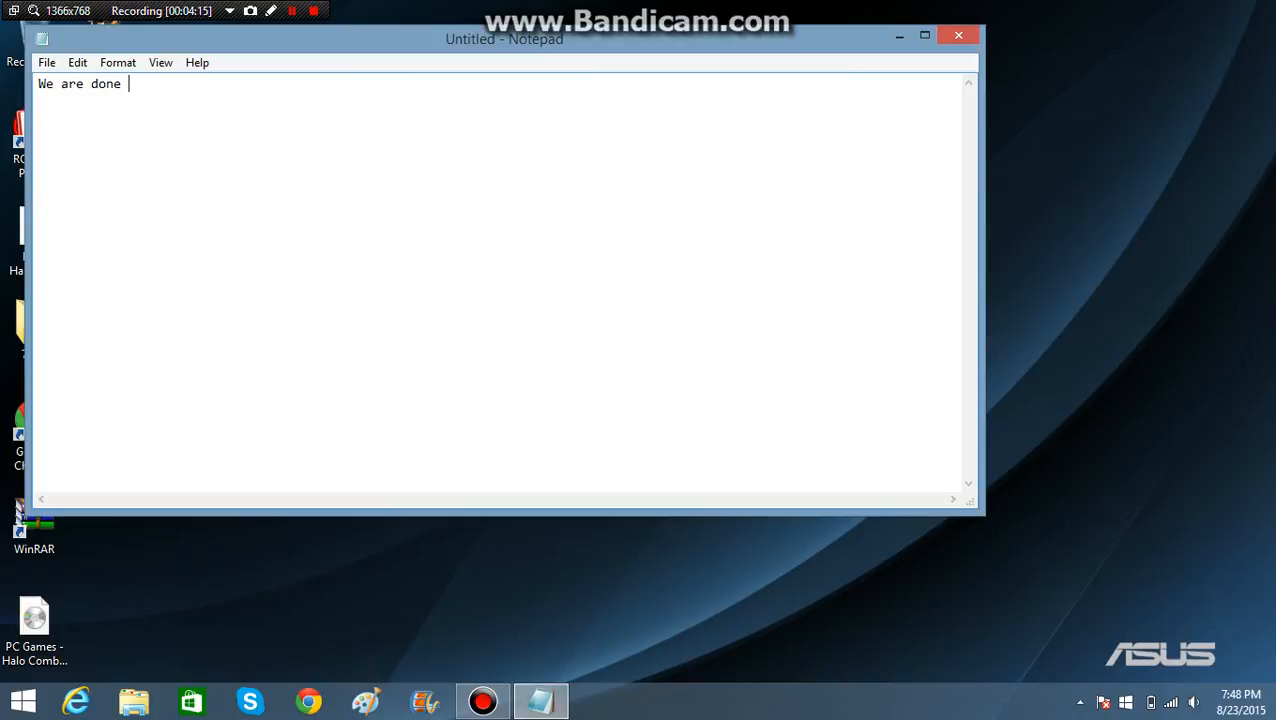
pyautogui.write('and im suc')
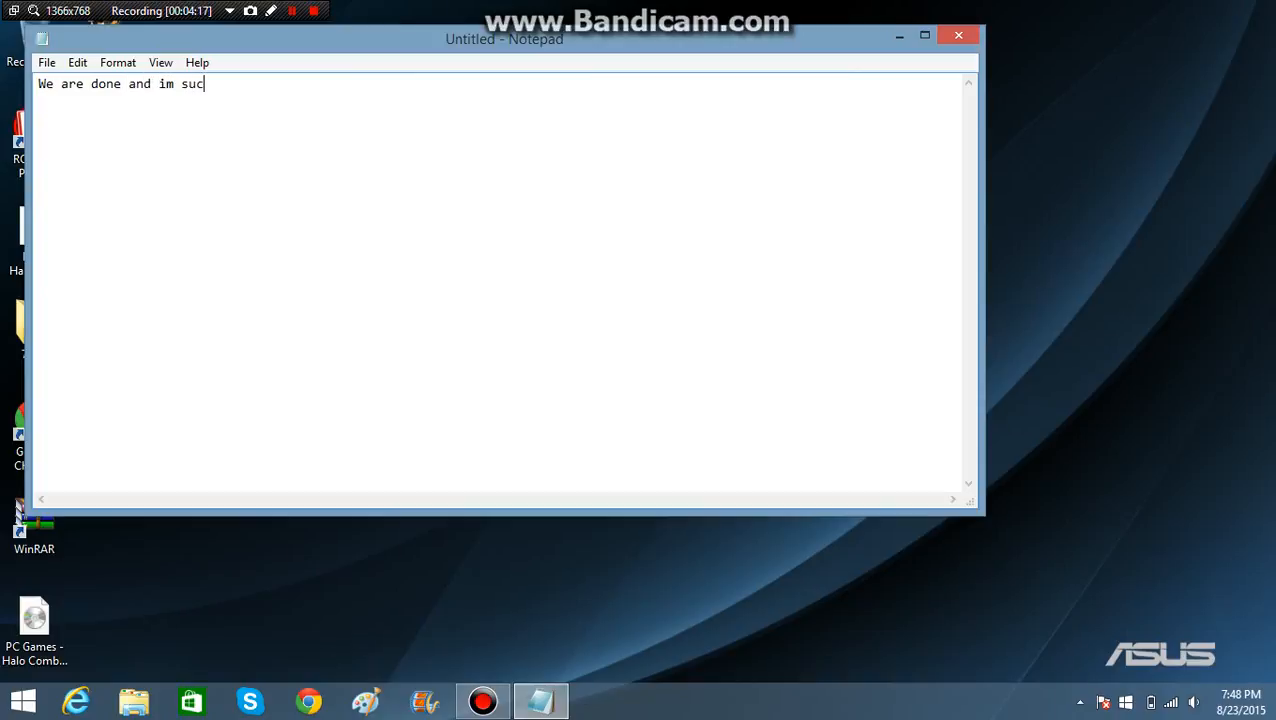
pyautogui.write('k at dri')
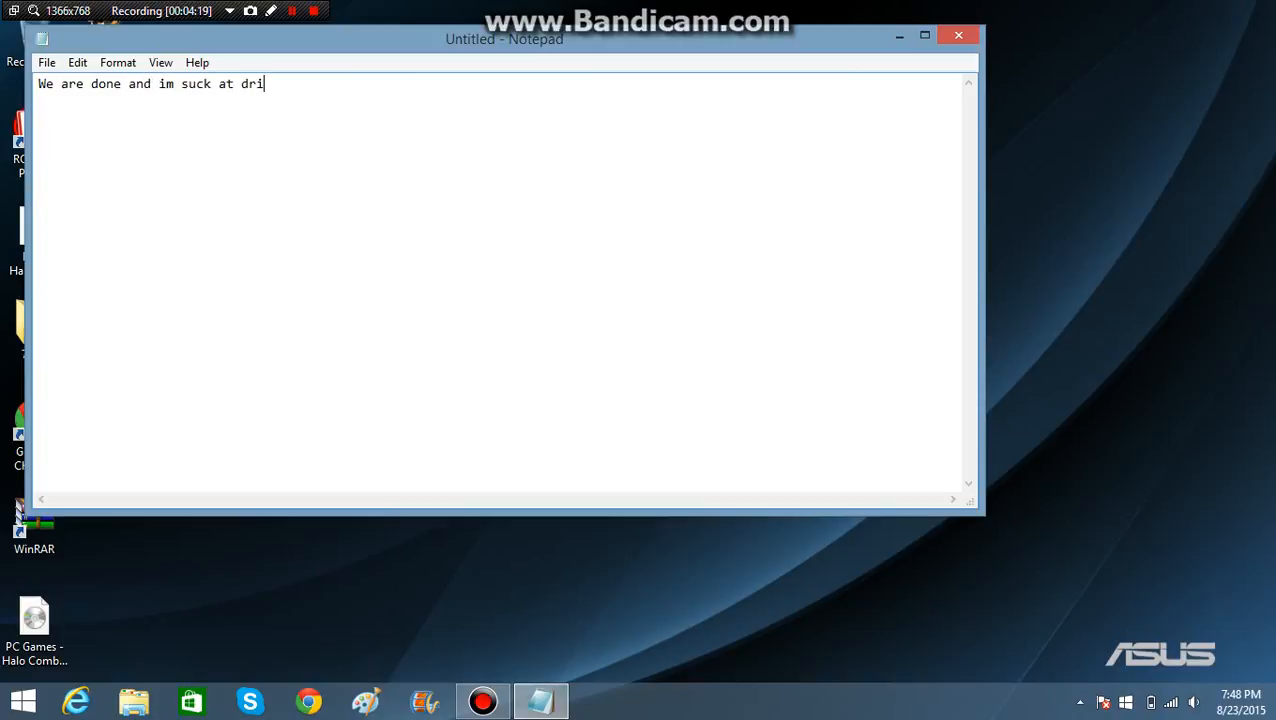
pyautogui.write('ving XD')
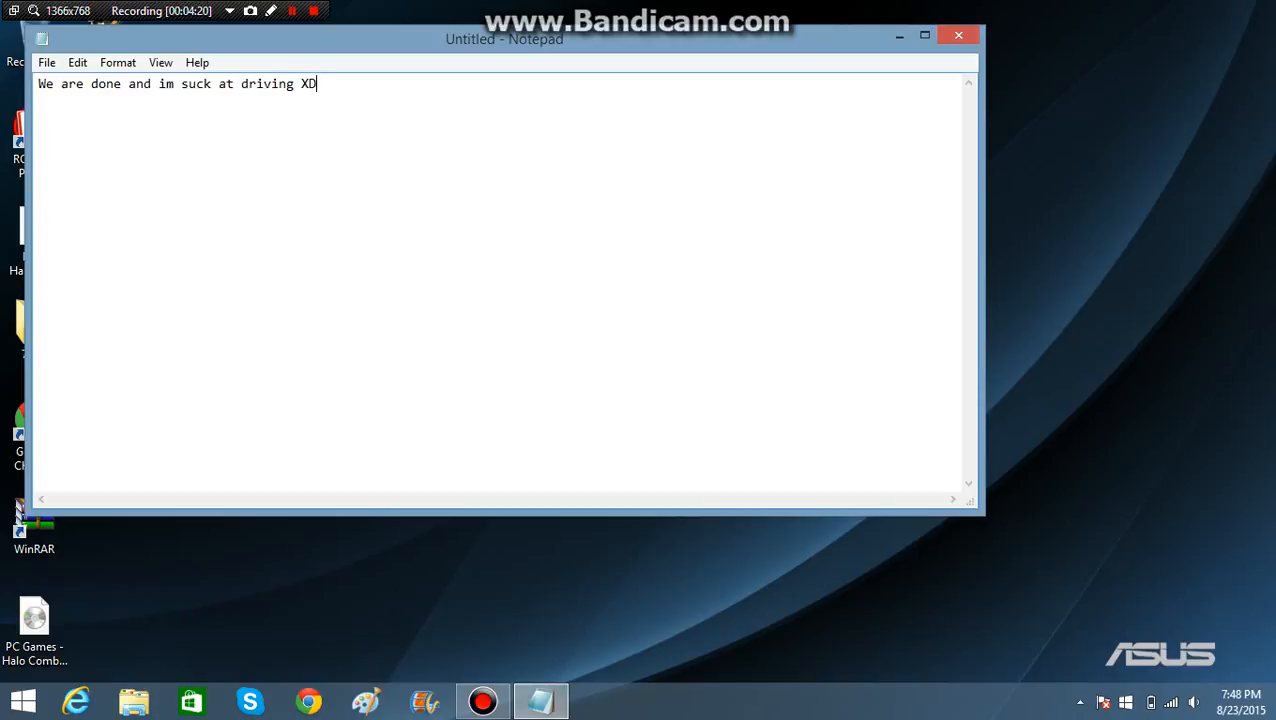